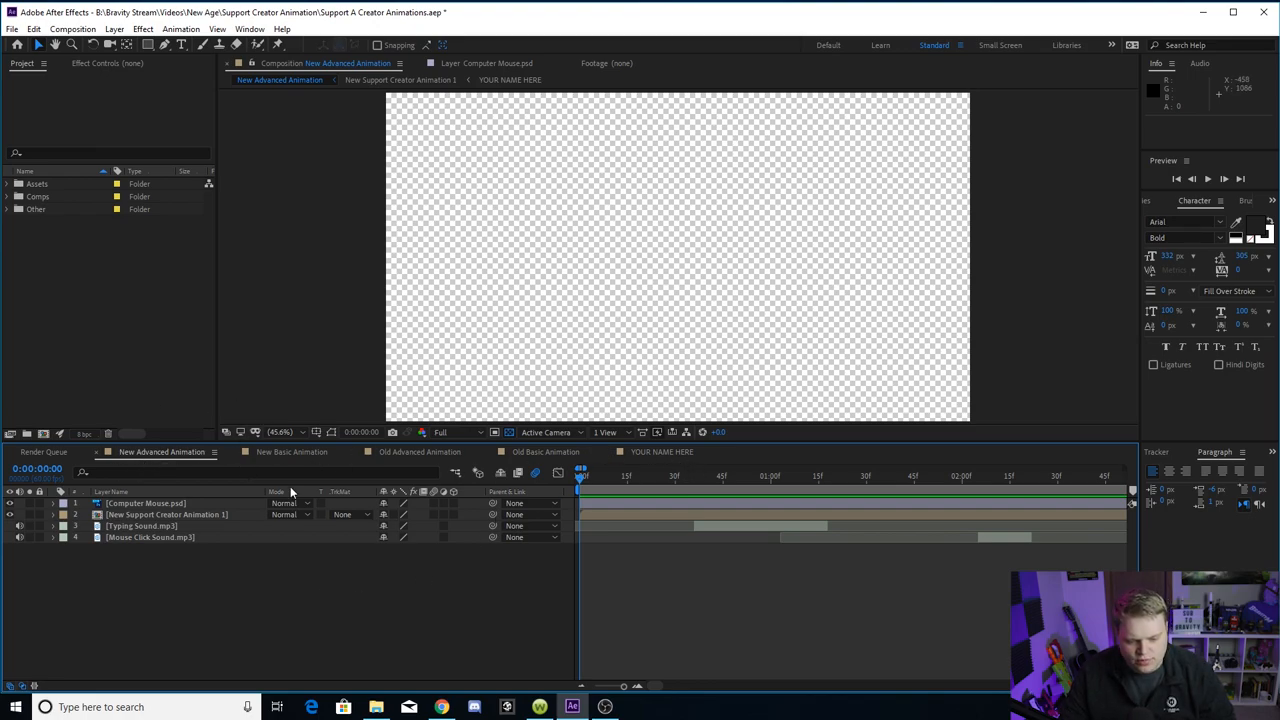
mouse_move(544, 424)
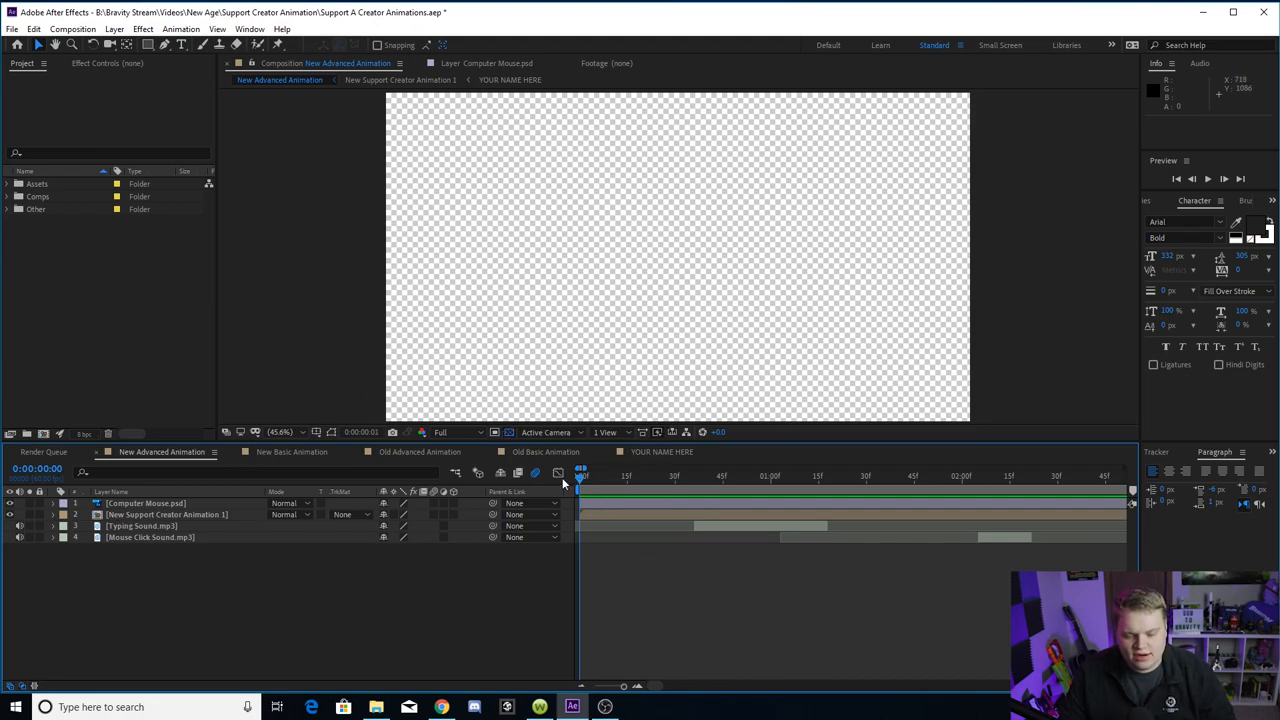
Play back the New Advanced Animation comp, then switch to the New Basic Animation comp
key(space)
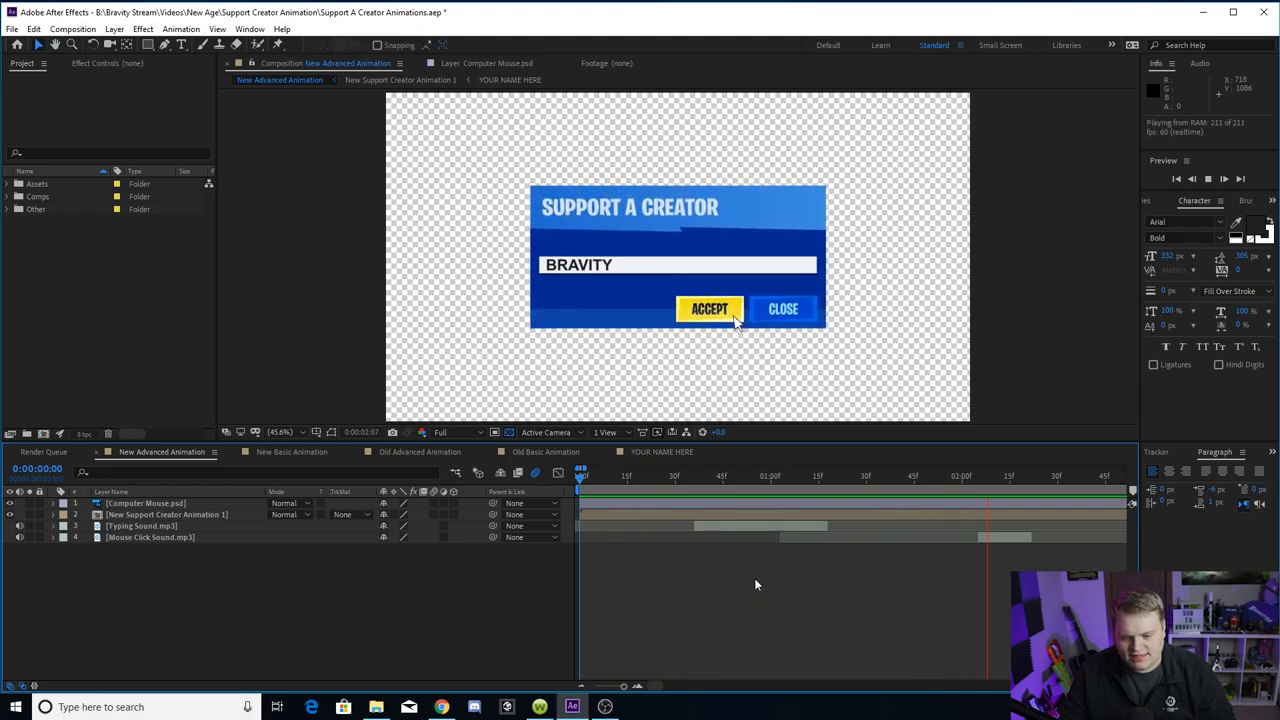
click(656, 476)
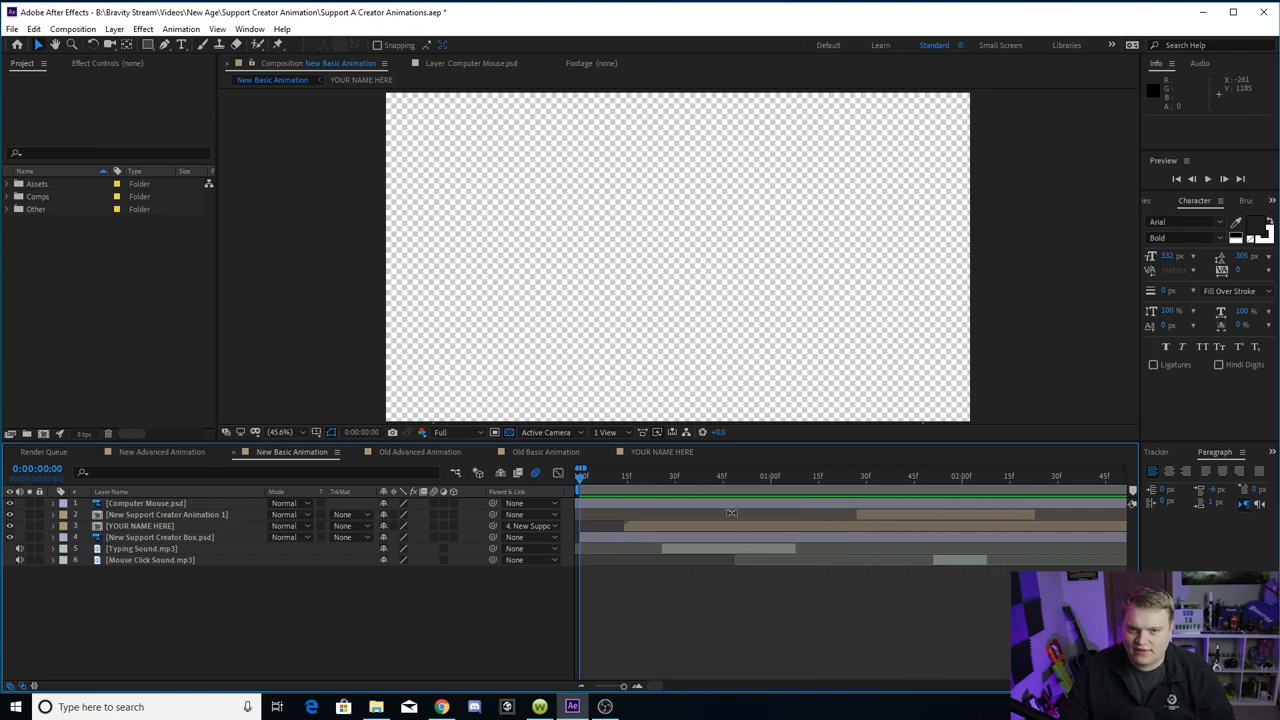
mouse_move(732, 516)
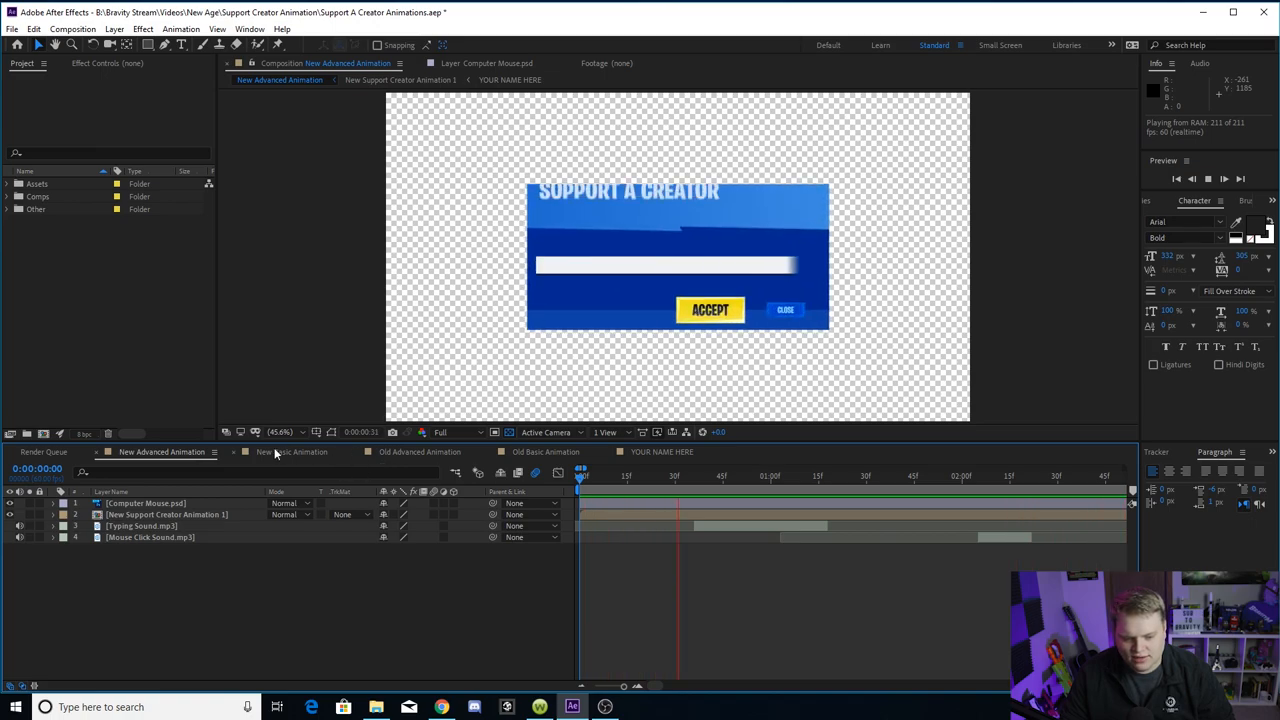
click(292, 452)
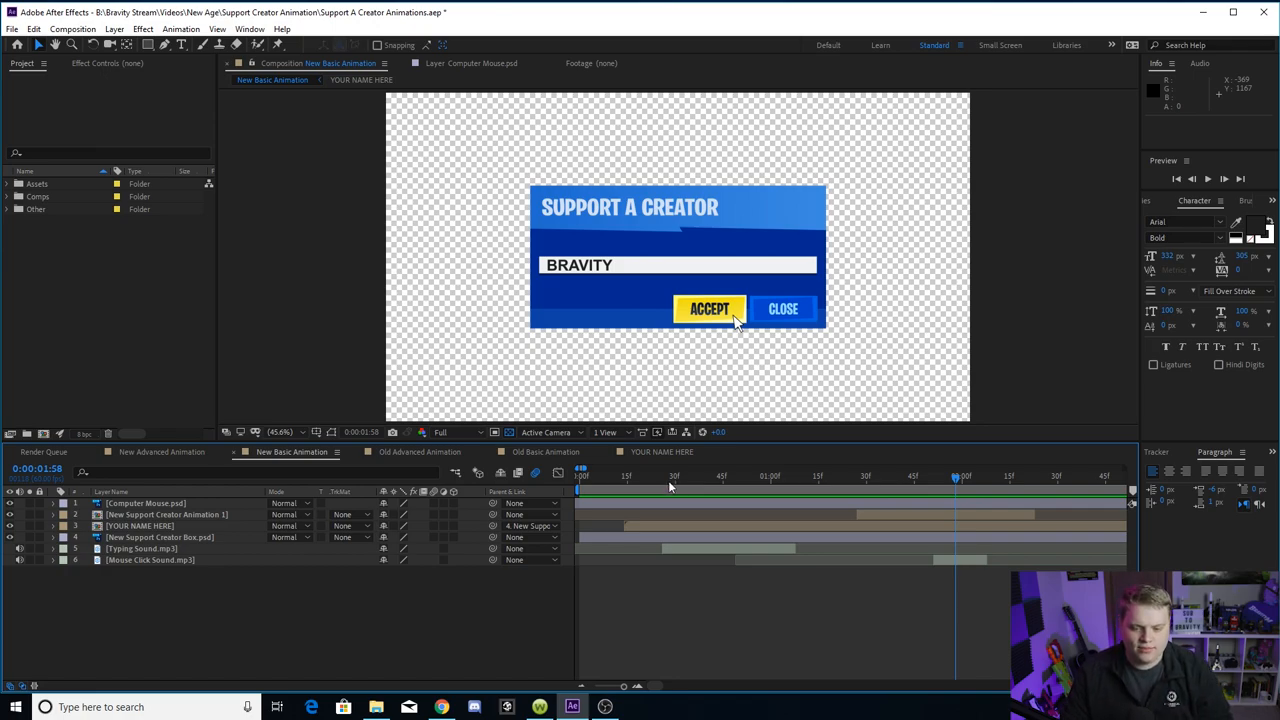
mouse_move(680, 488)
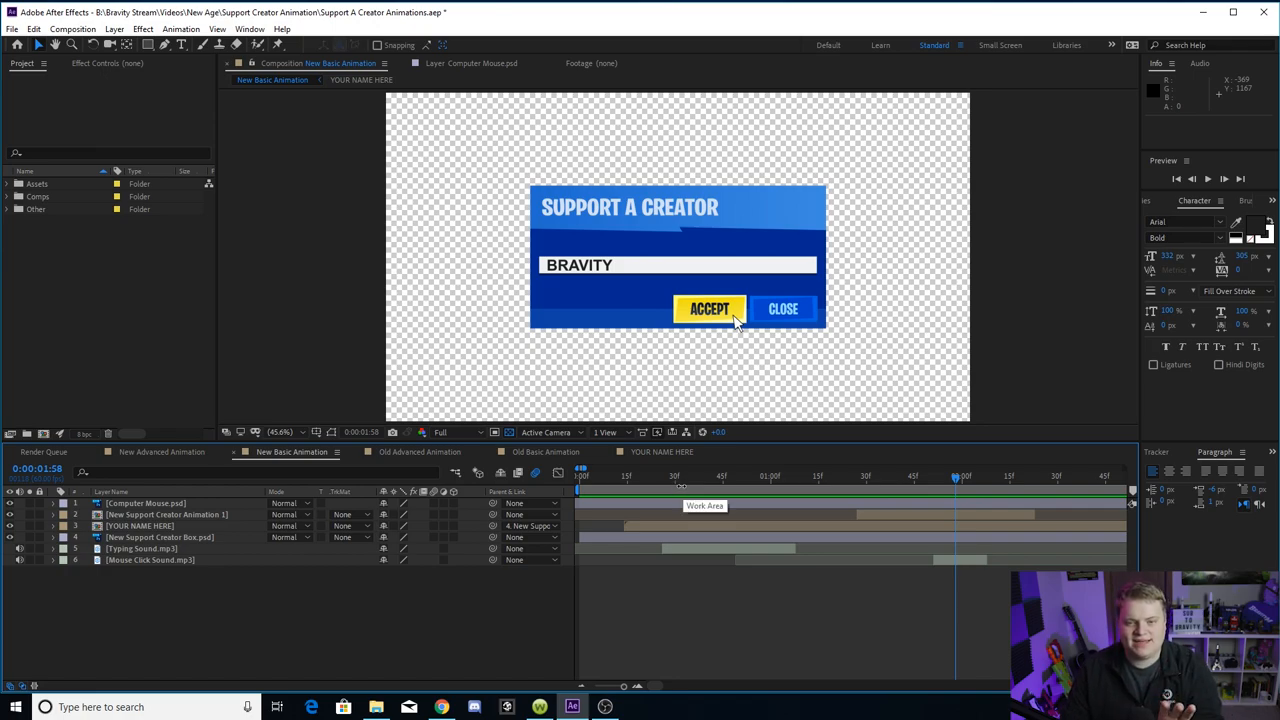
Scrub through the Old Advanced Animation comp, then bring up the Old Basic Animation comp
click(546, 452)
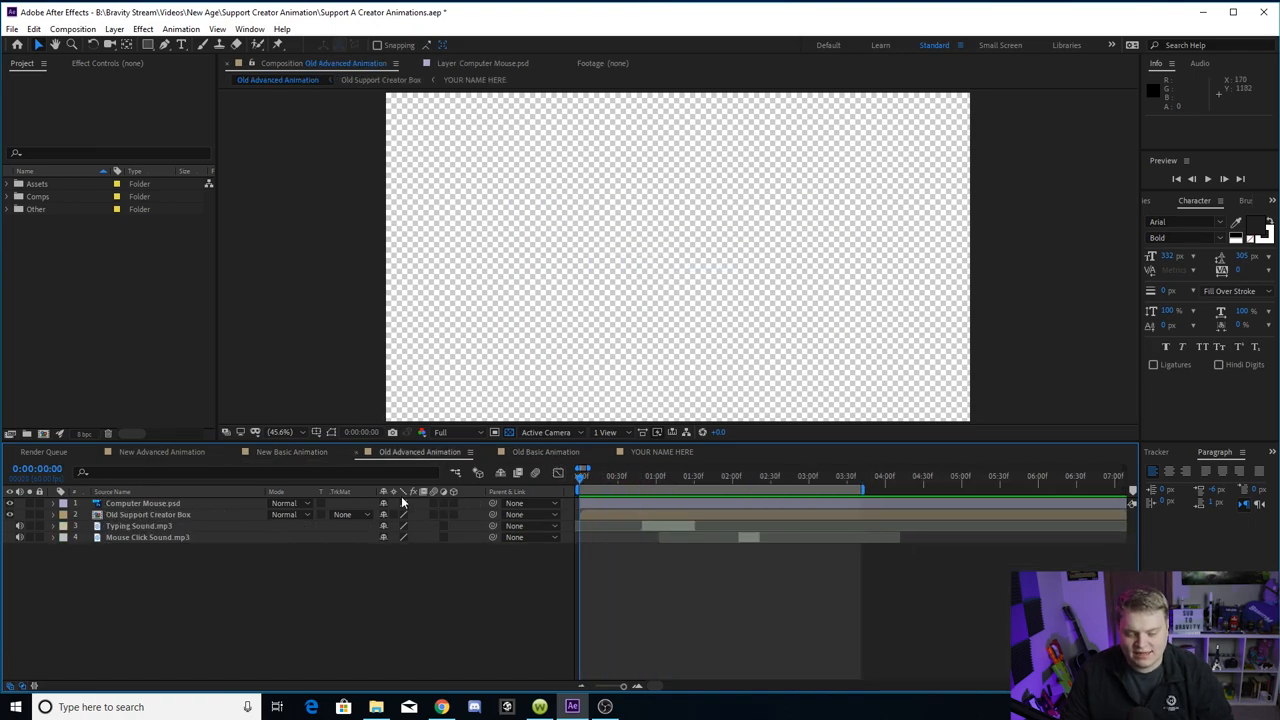
drag(582, 476, 664, 476)
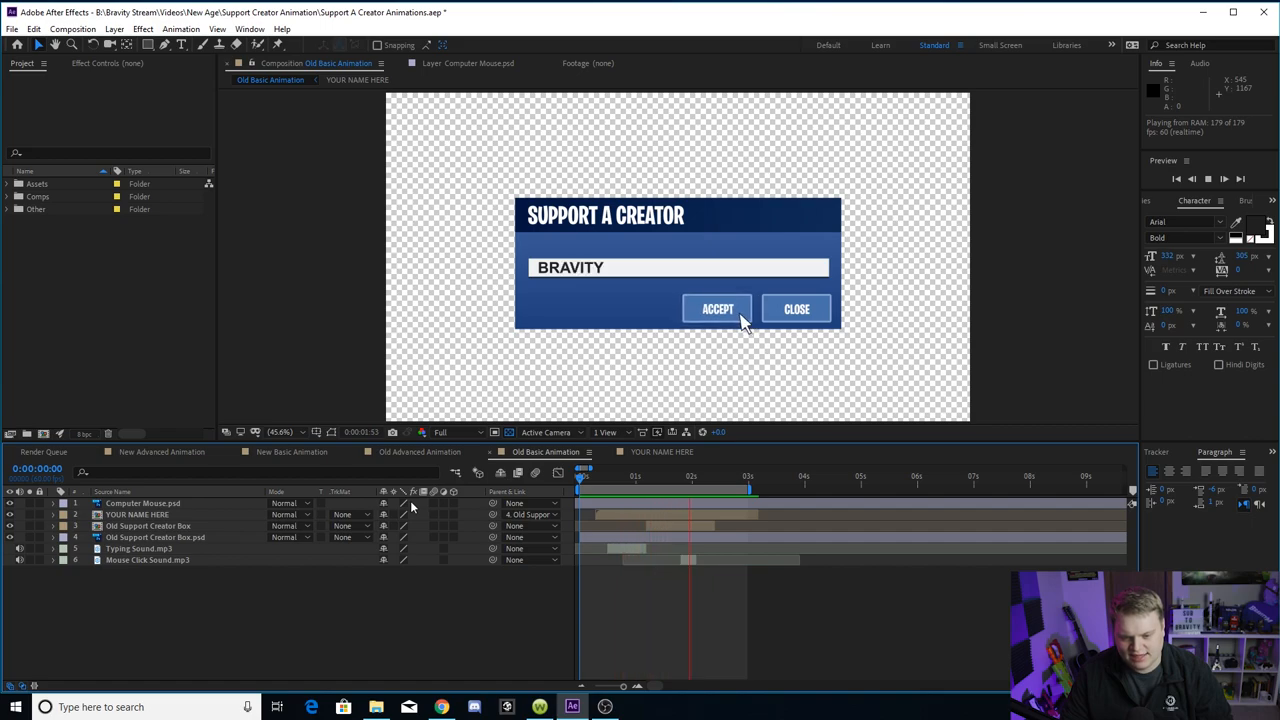
click(160, 452)
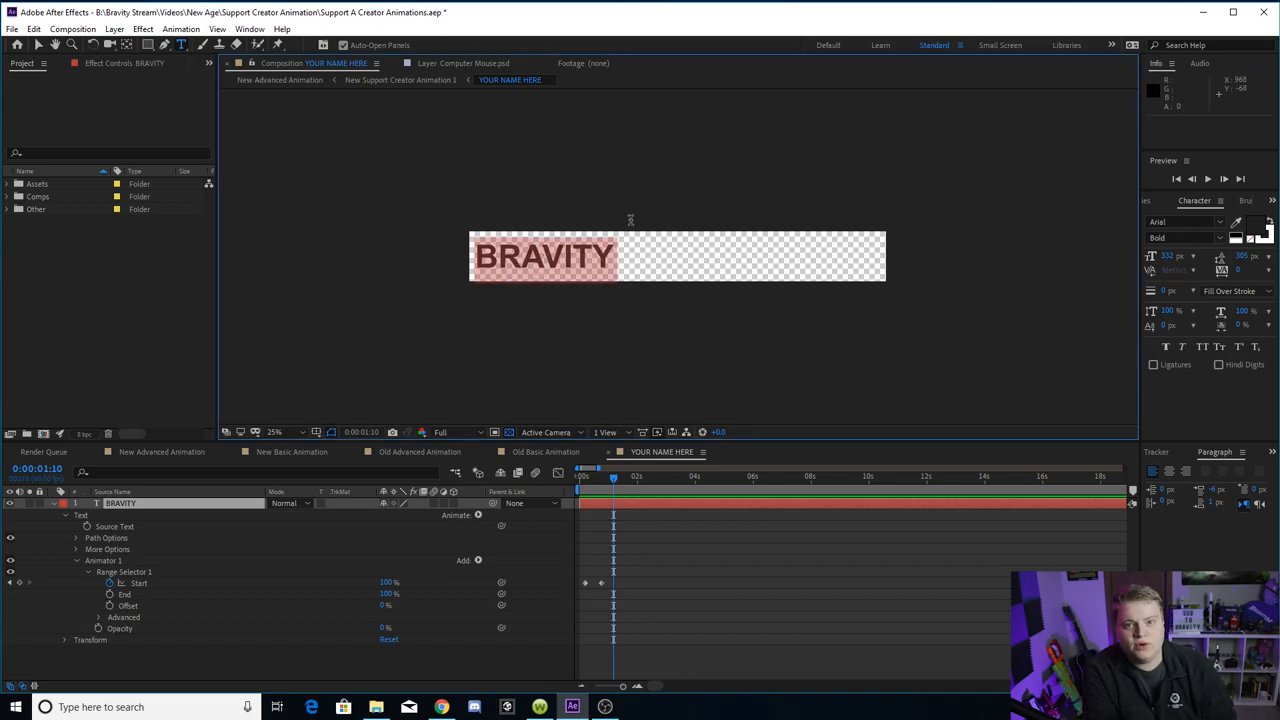
Replace the BRAVITY name text with 'FORTNITEGOD69 XxX'
text(FORT)
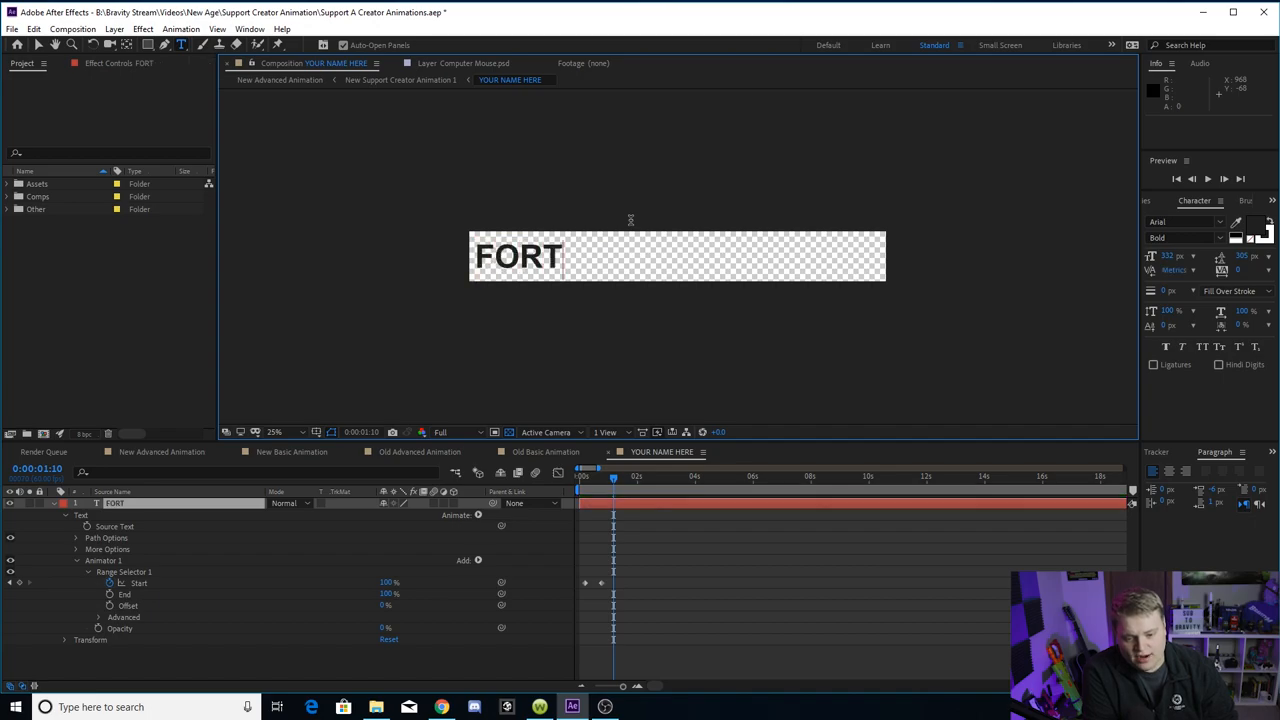
text(NITE)
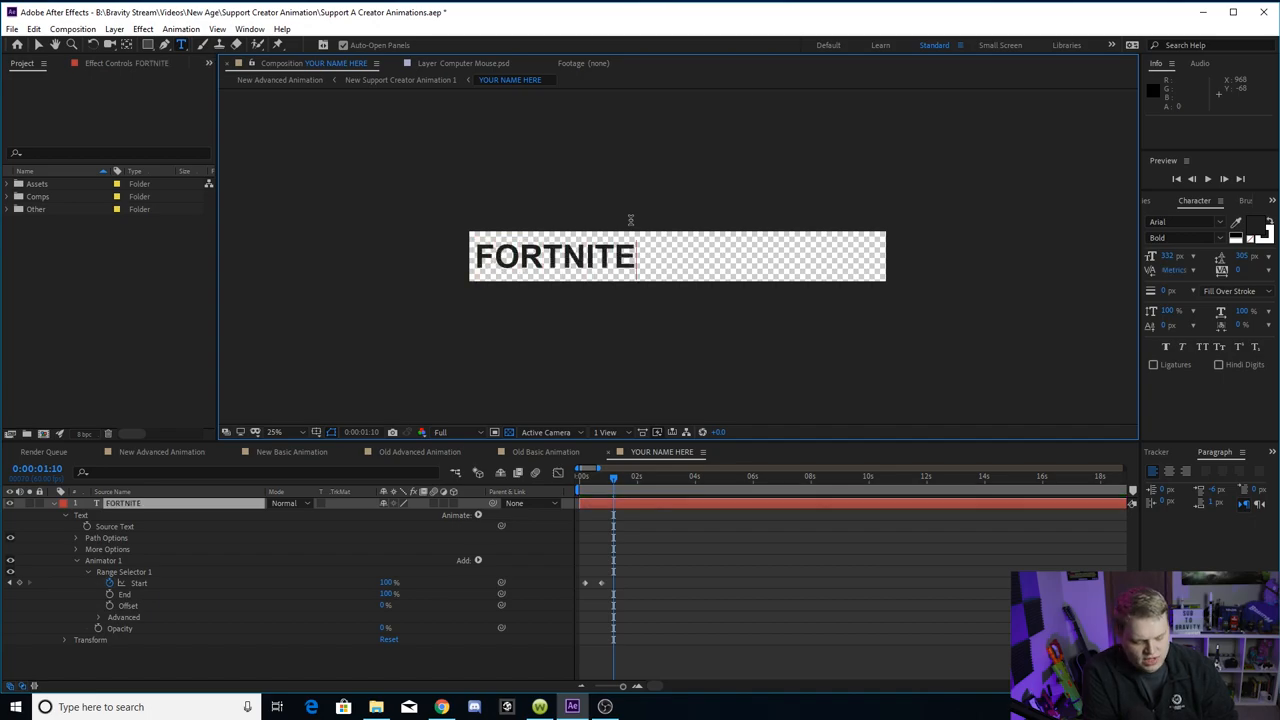
text(GOD^)
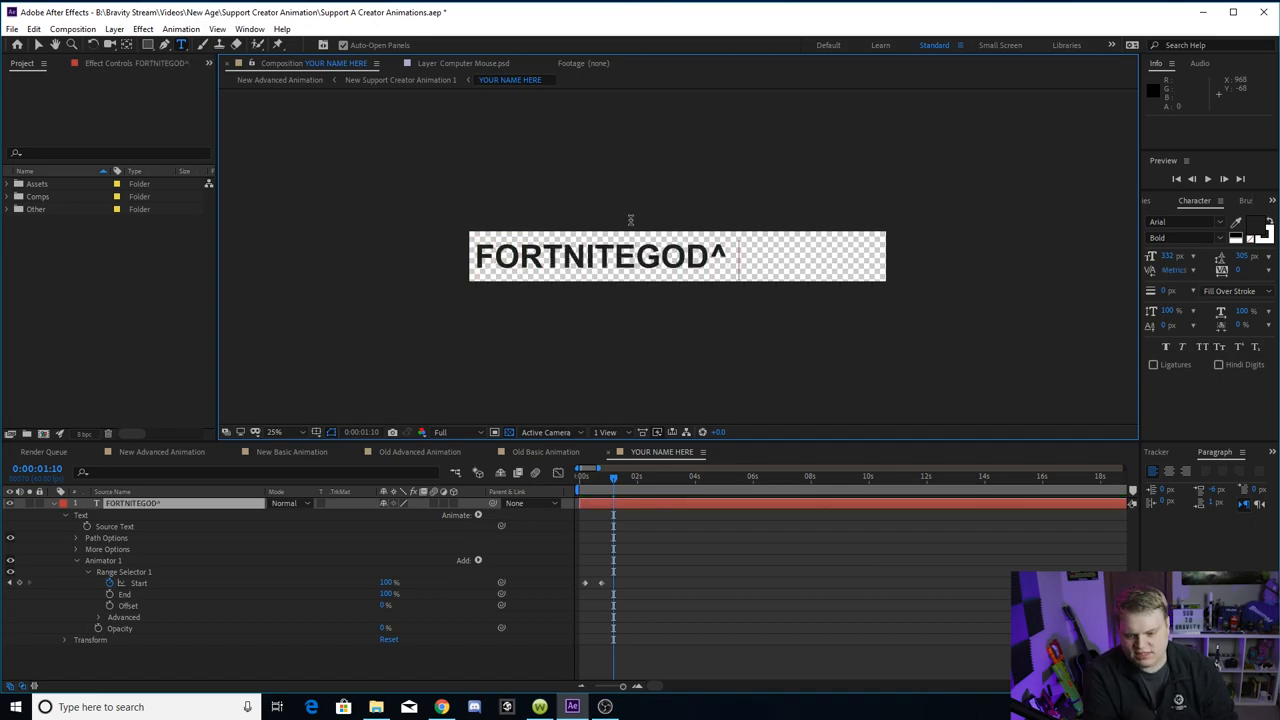
text(69)
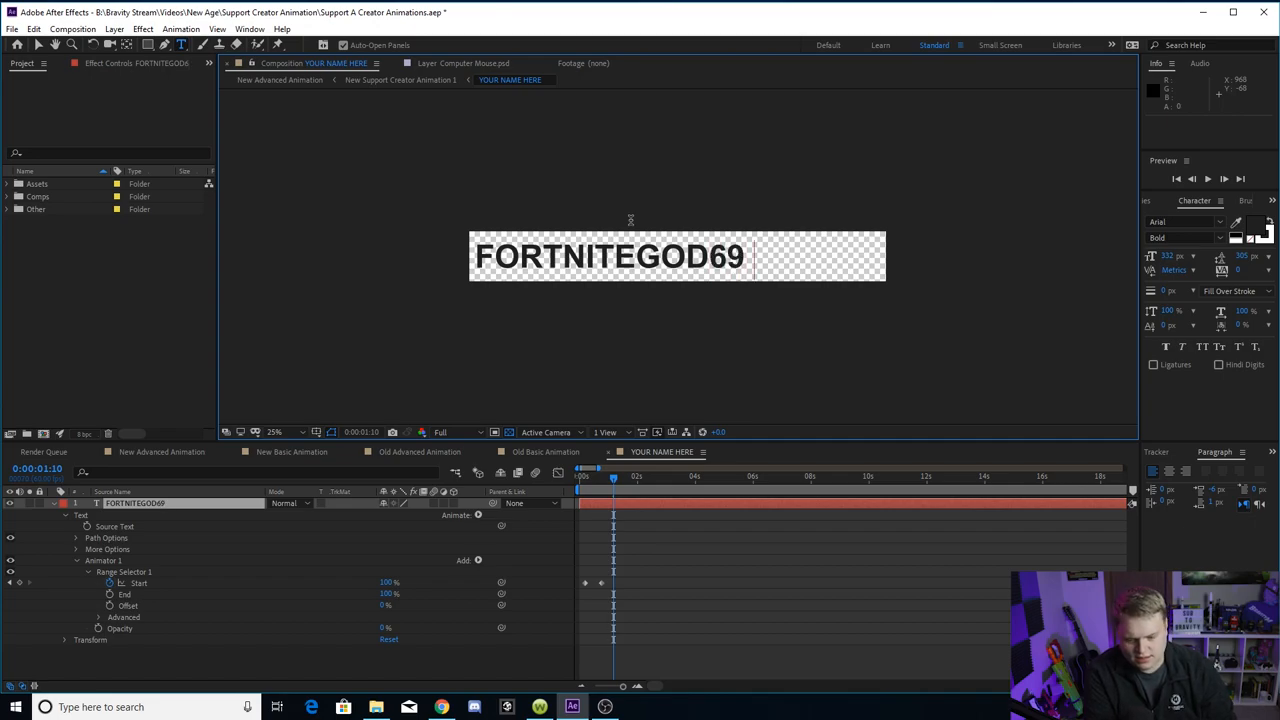
text(XxX)
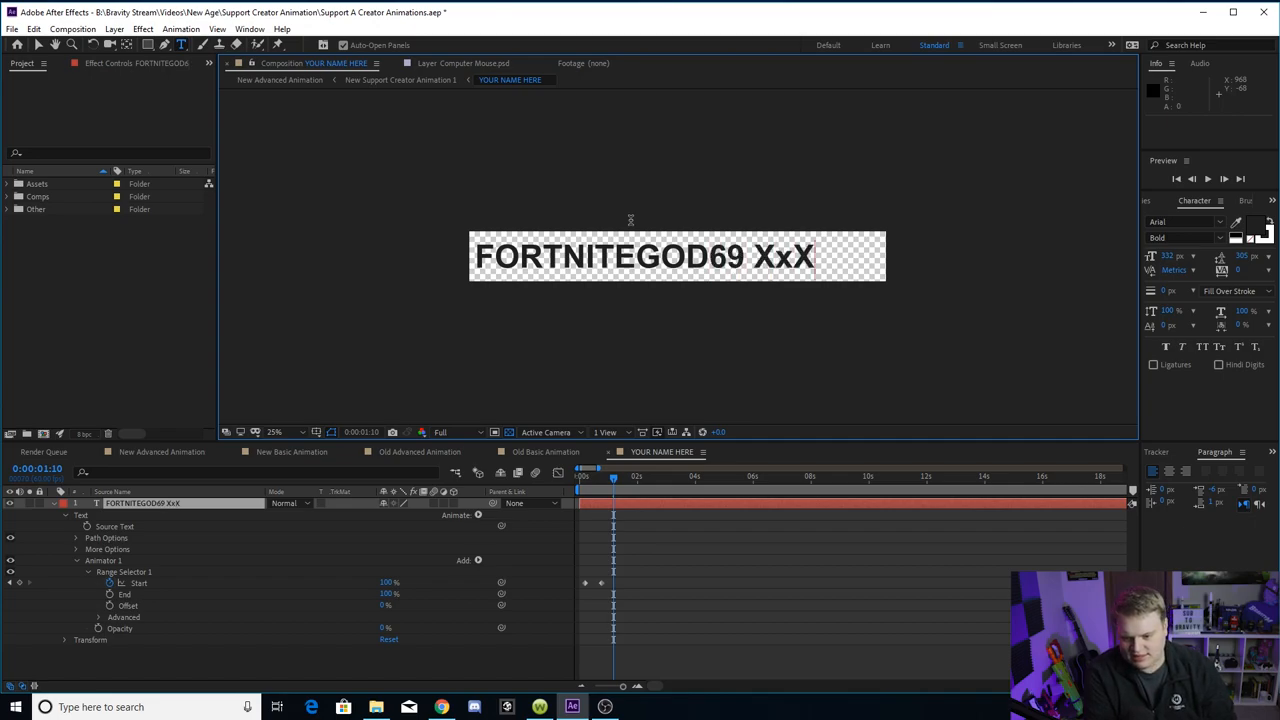
mouse_move(680, 324)
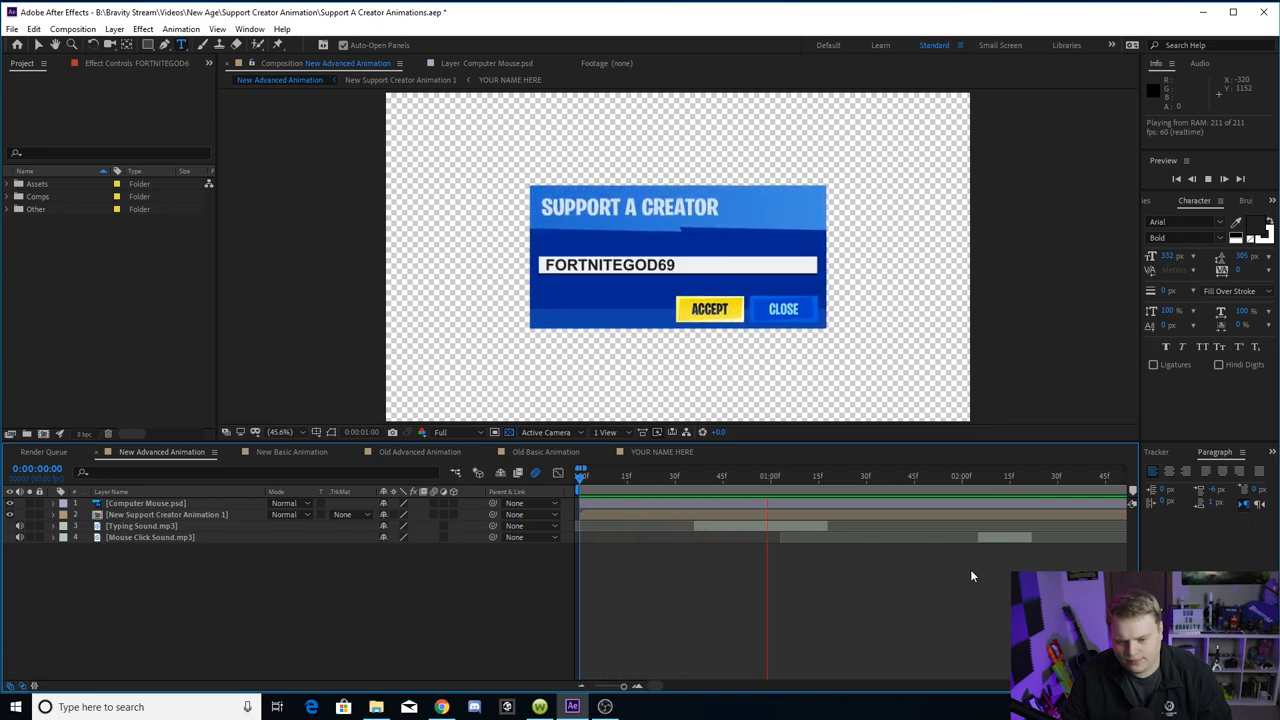
Finish the 'XxX' name text and return to the New Advanced Animation comp to preview it
text(XxX)
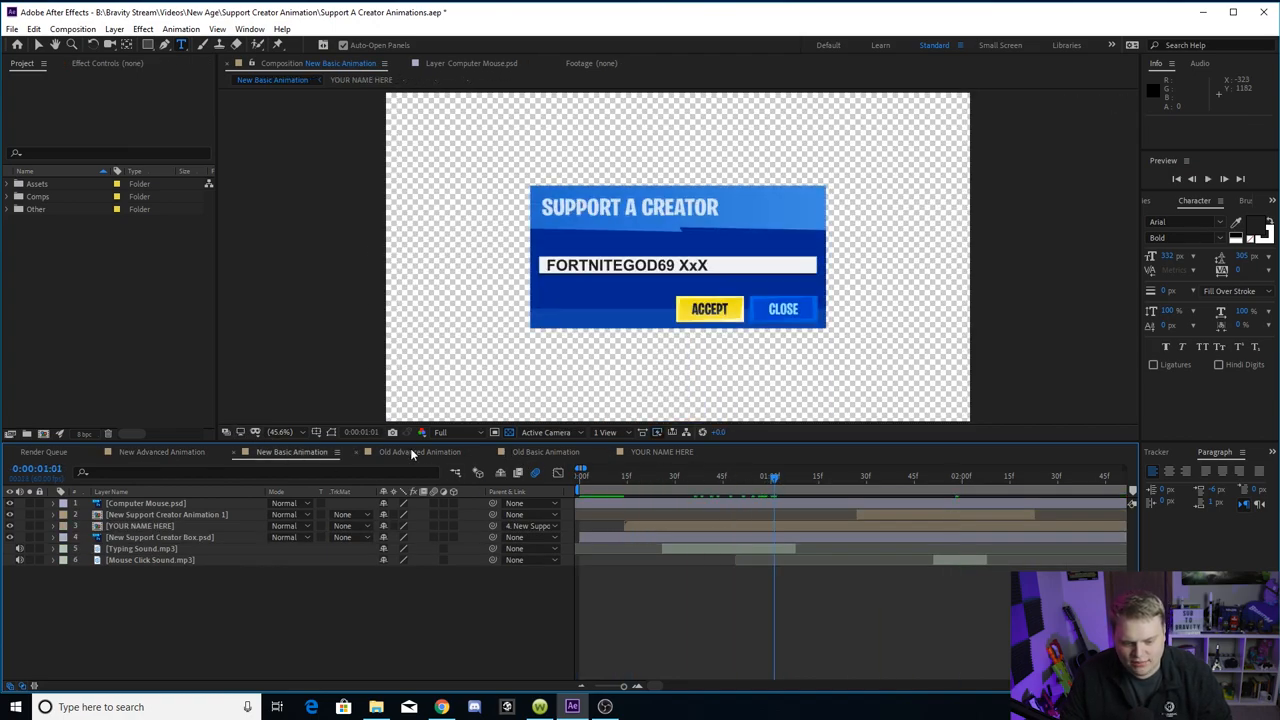
click(420, 452)
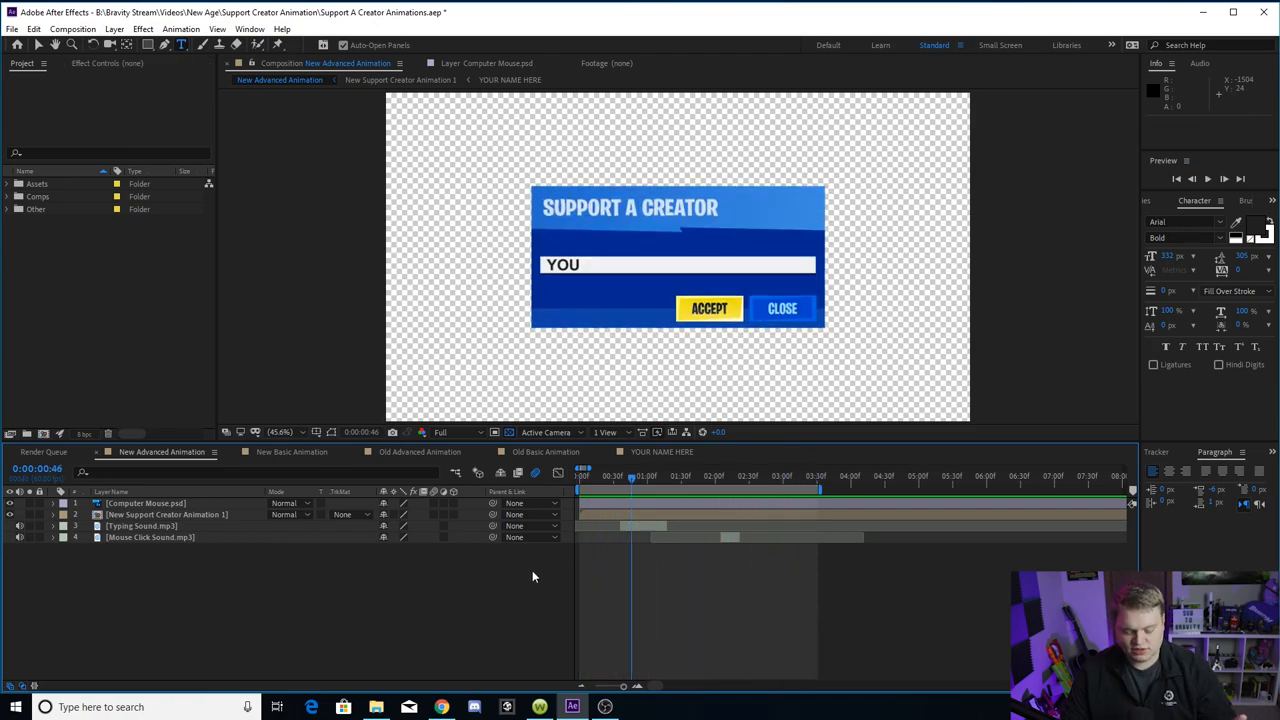
Add the comp to the Render Queue with QuickTime format and RGB + Alpha channels
click(72, 28)
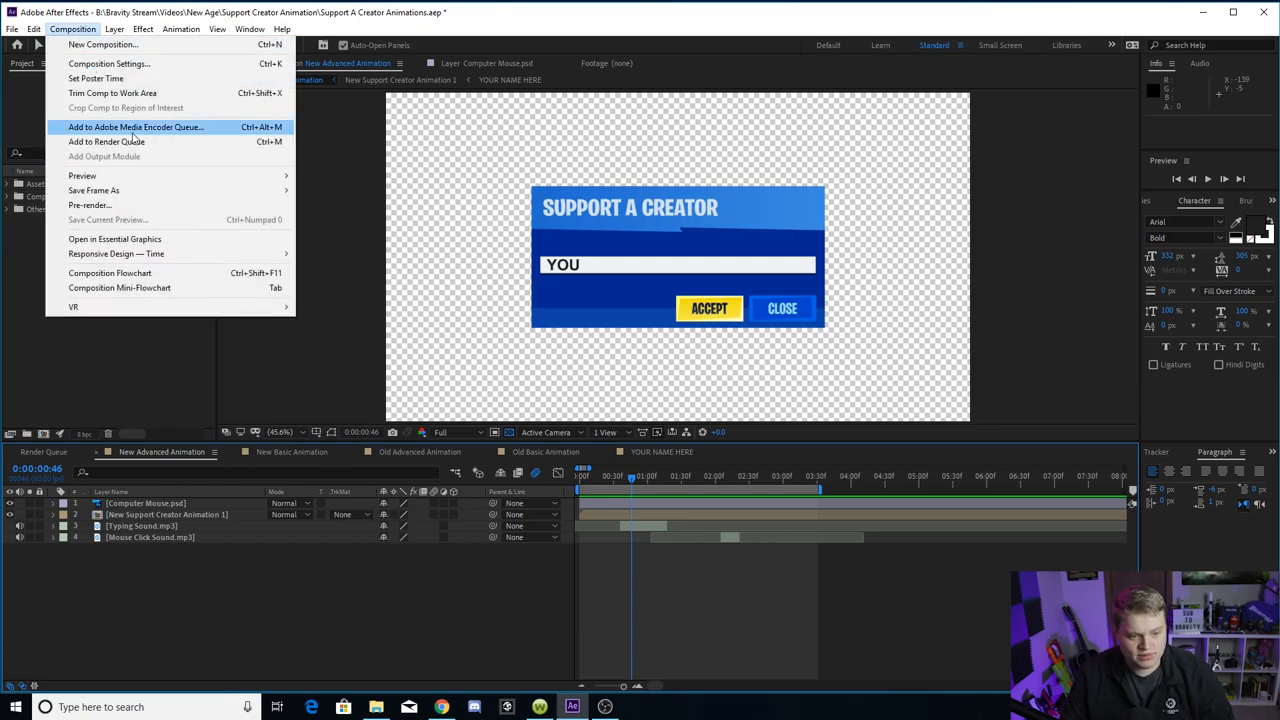
click(106, 140)
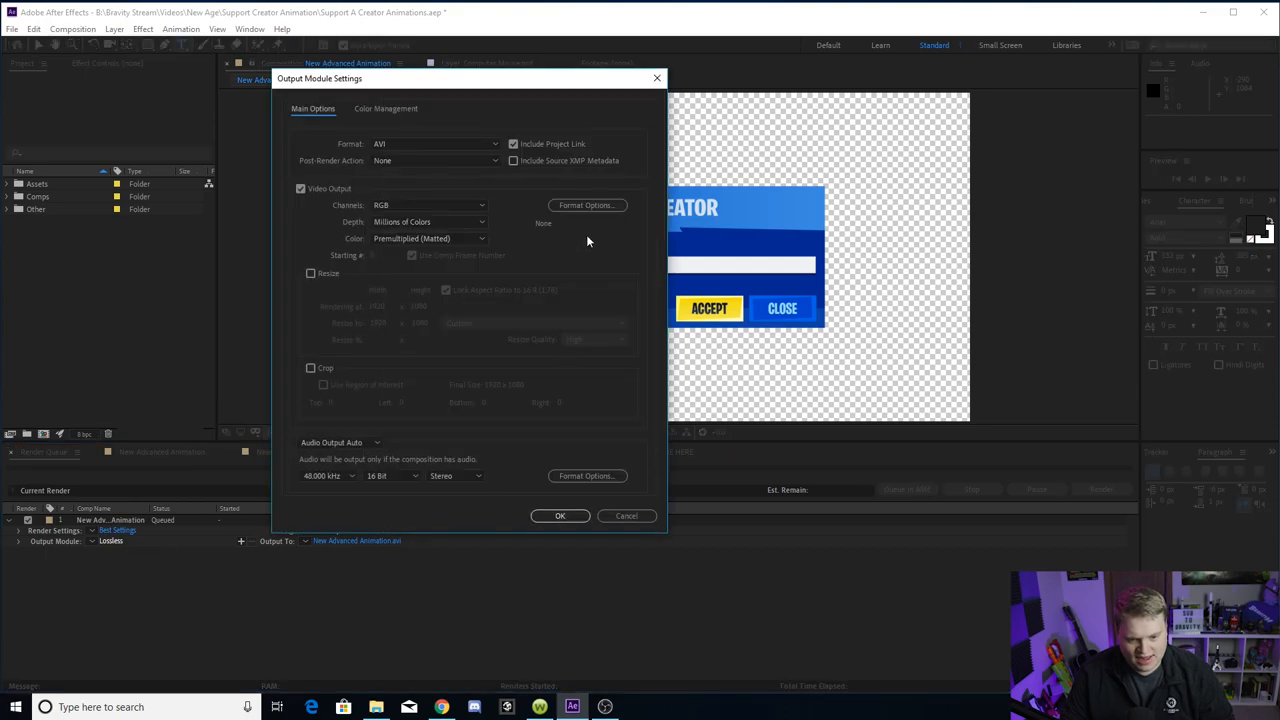
click(432, 144)
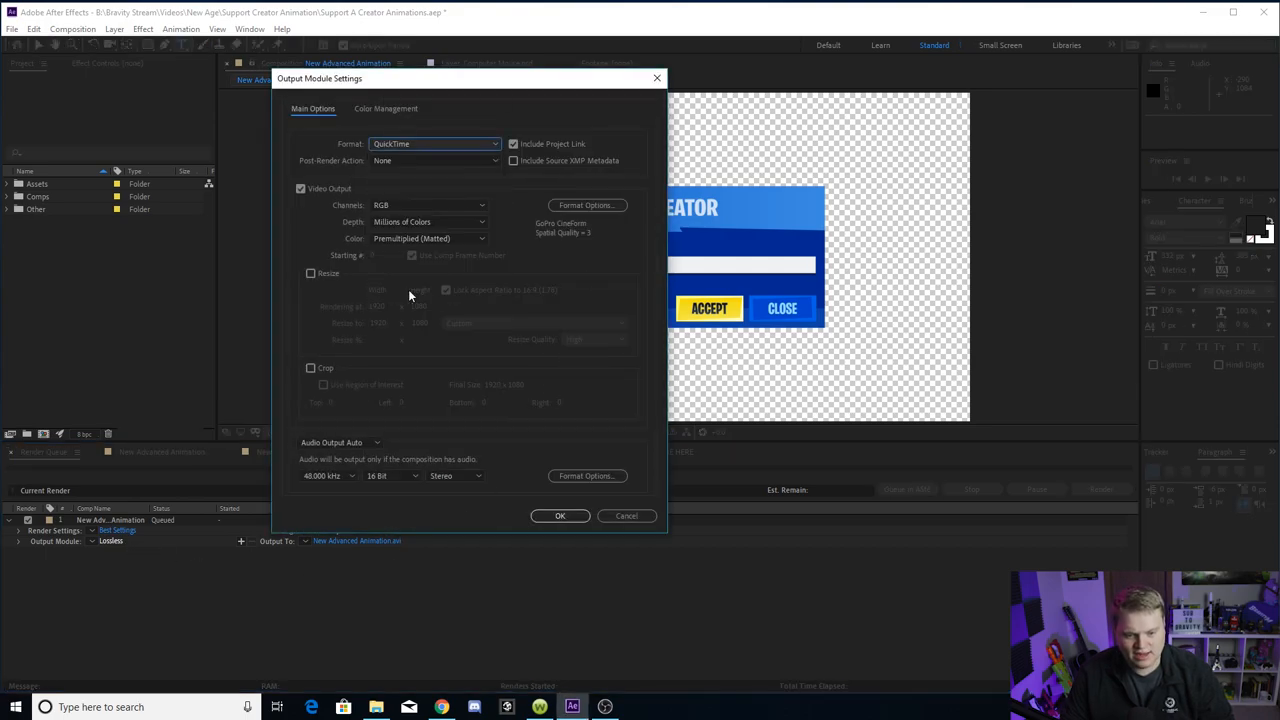
mouse_move(402, 206)
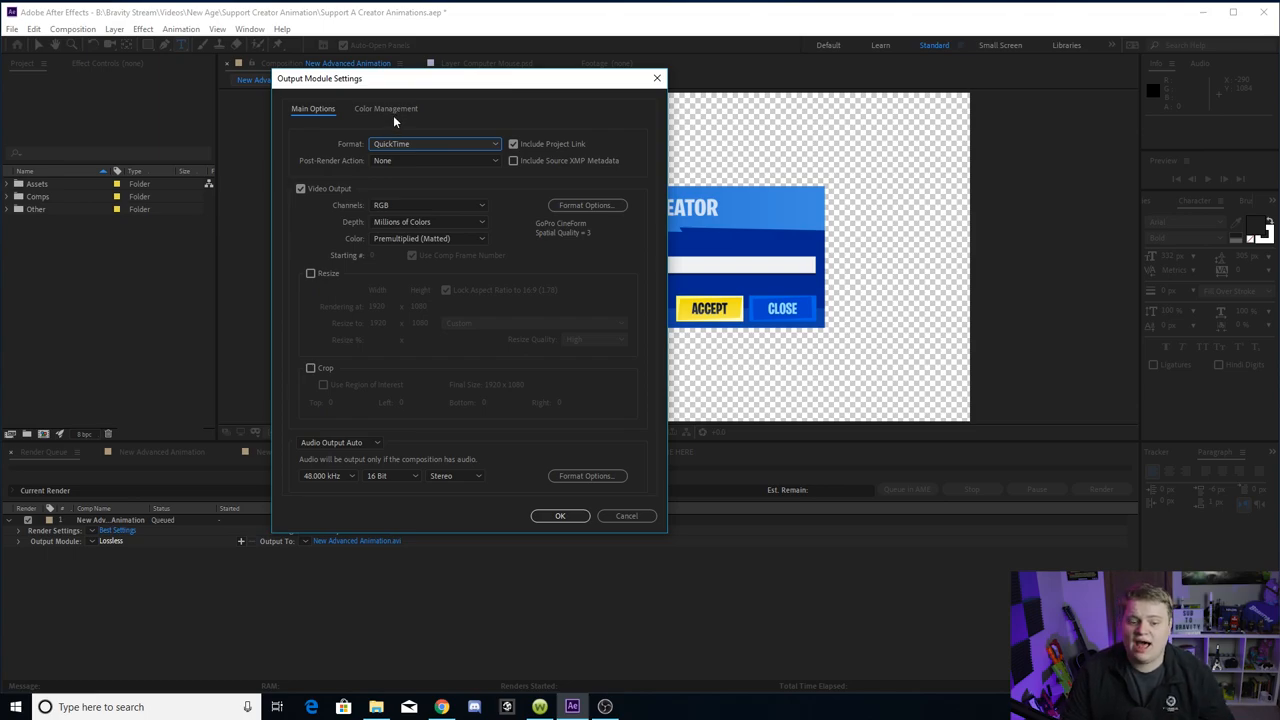
mouse_move(358, 208)
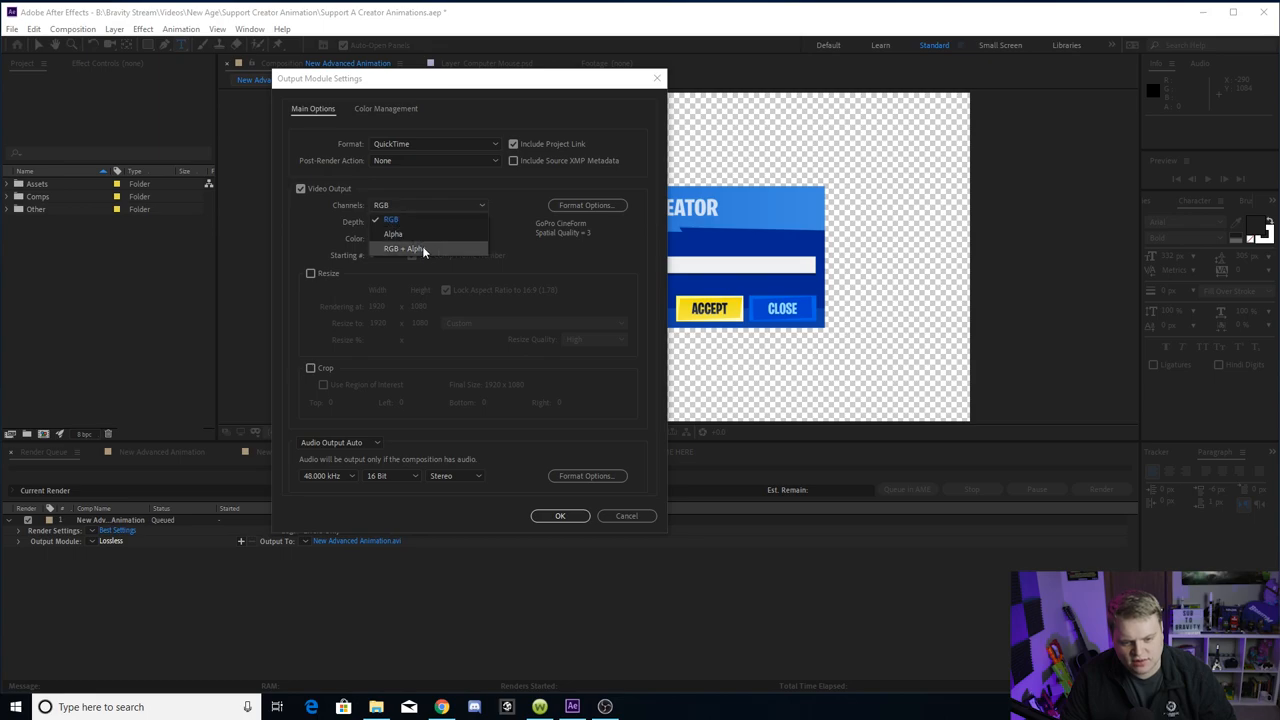
click(404, 248)
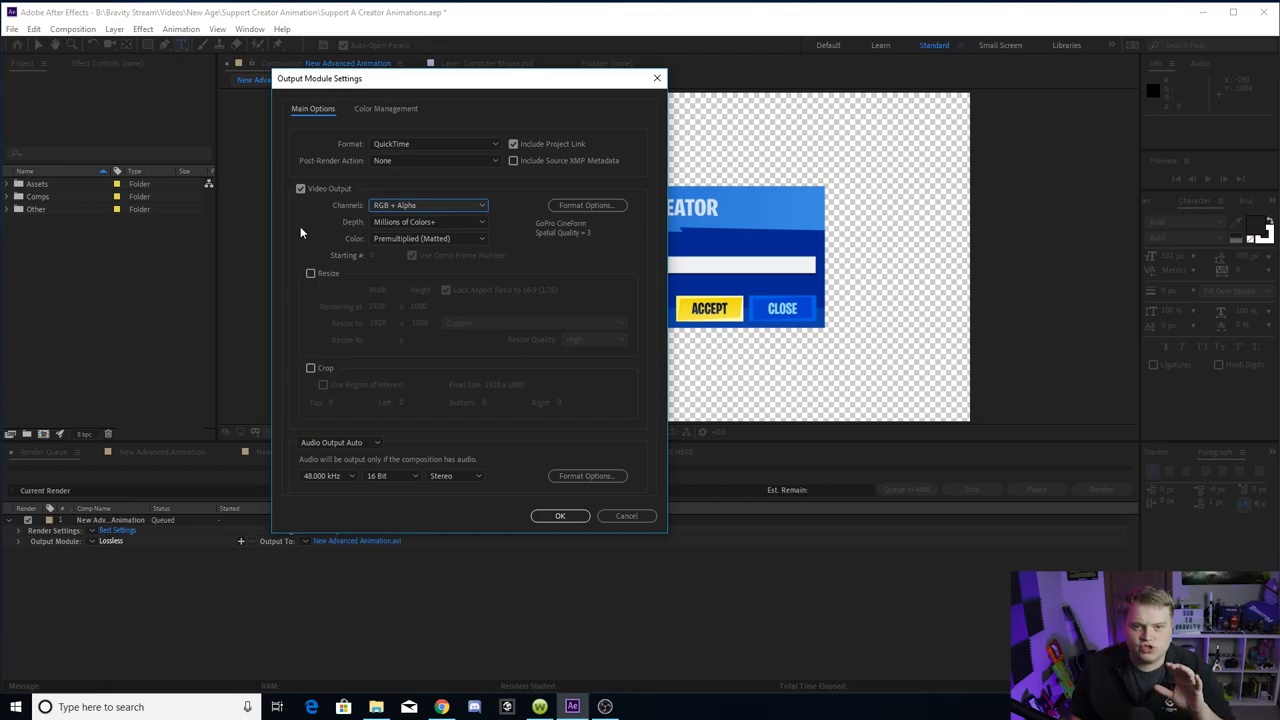
mouse_move(490, 204)
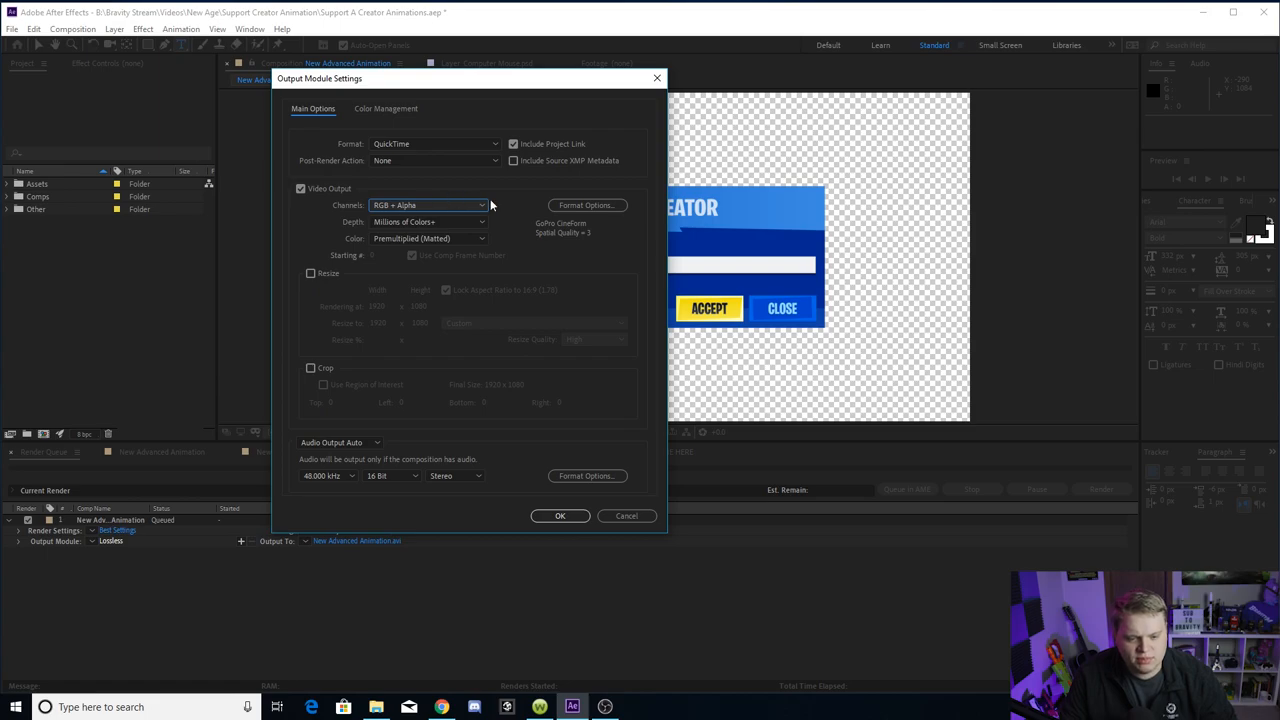
mouse_move(518, 232)
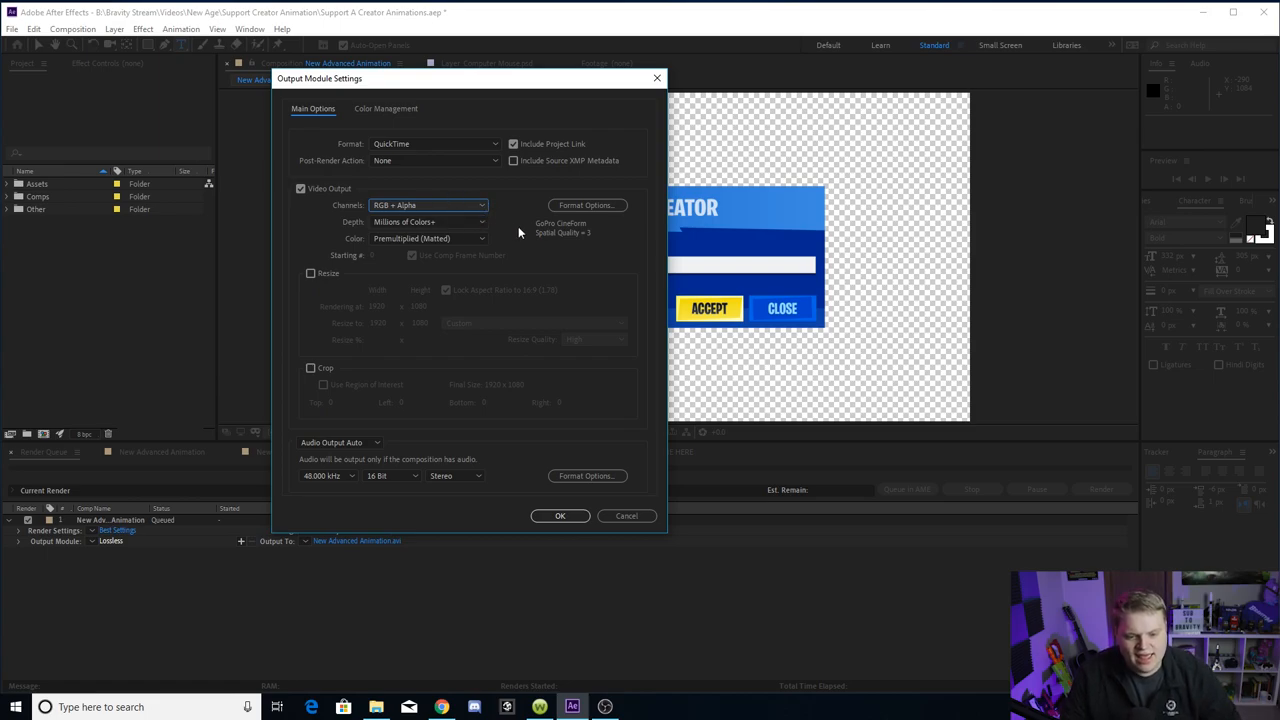
mouse_move(390, 428)
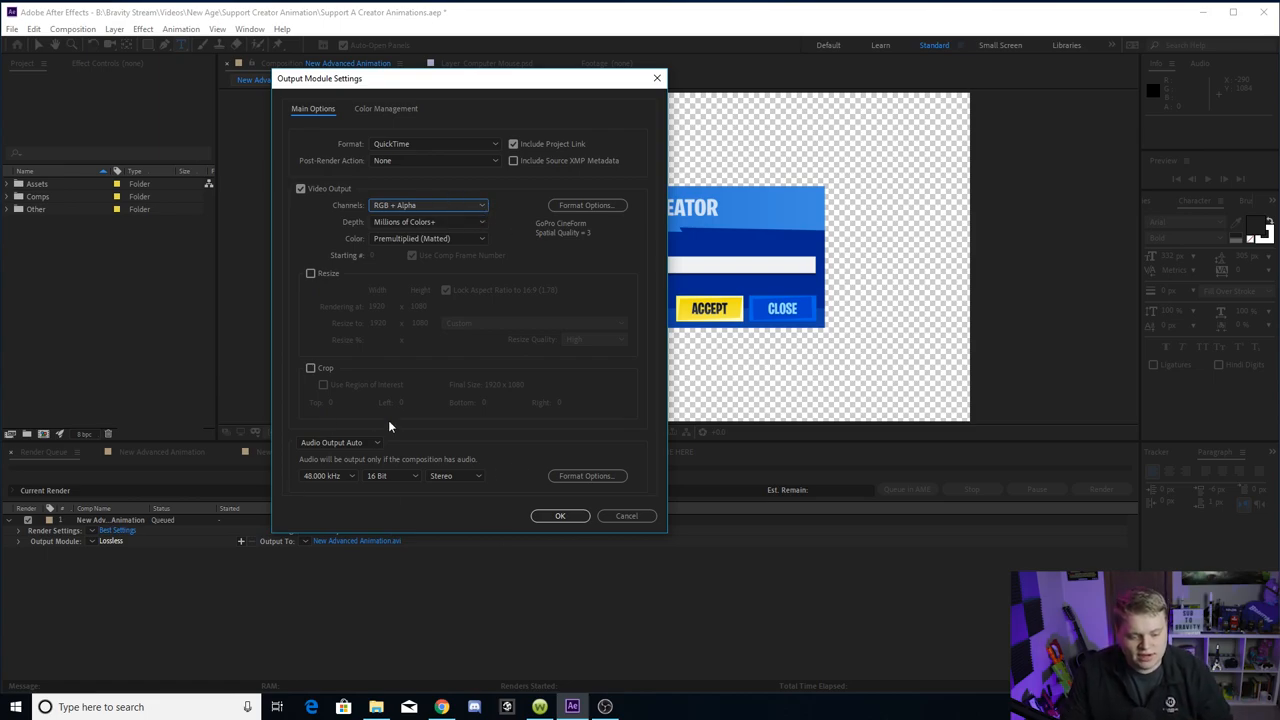
mouse_move(392, 456)
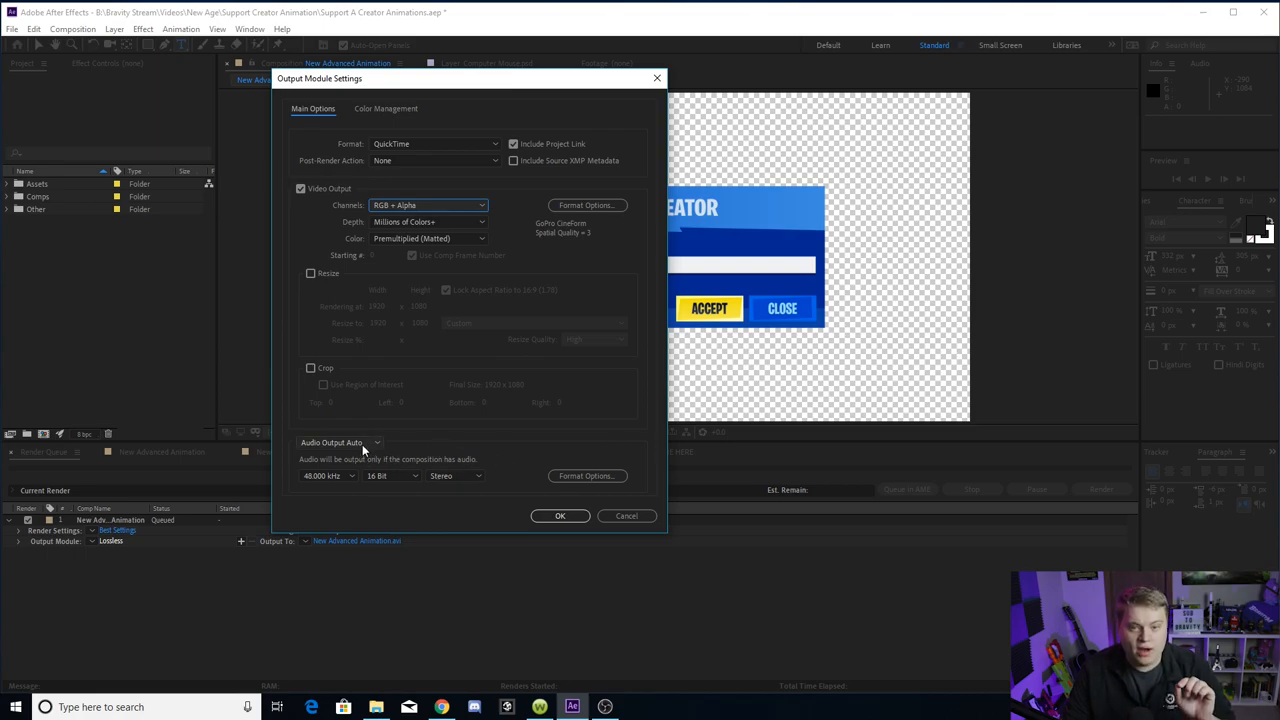
mouse_move(418, 464)
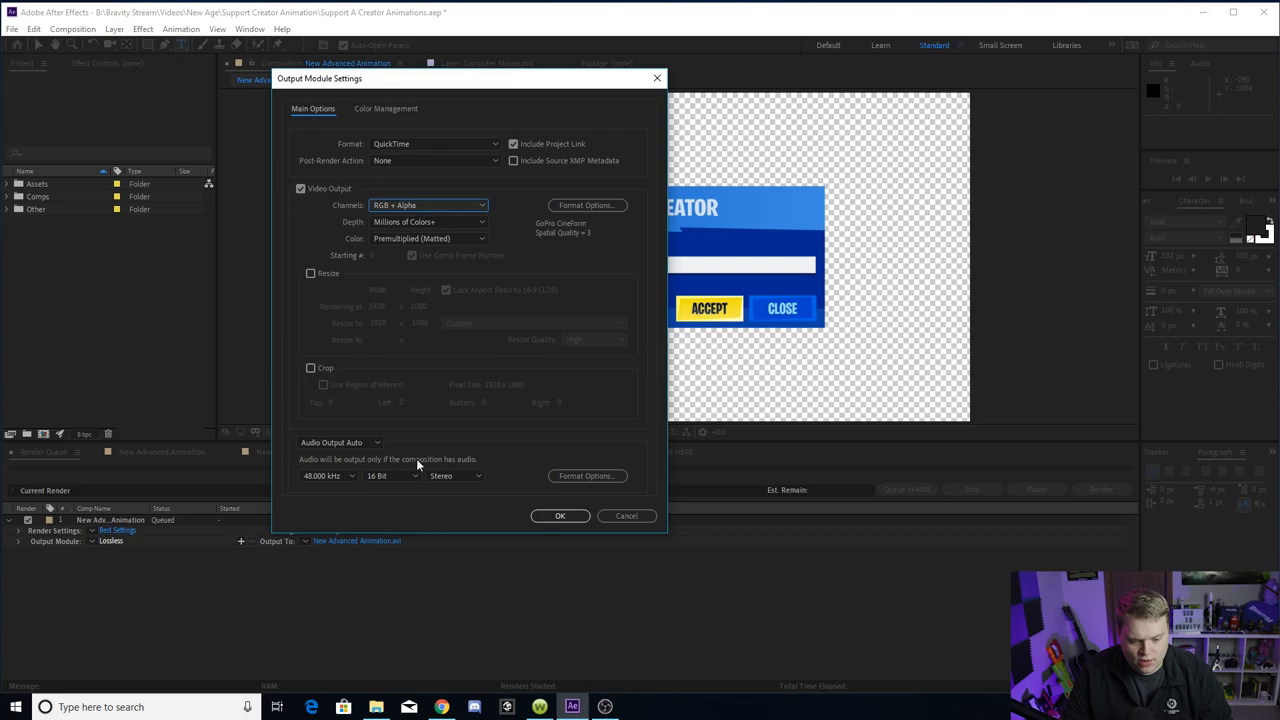
mouse_move(420, 462)
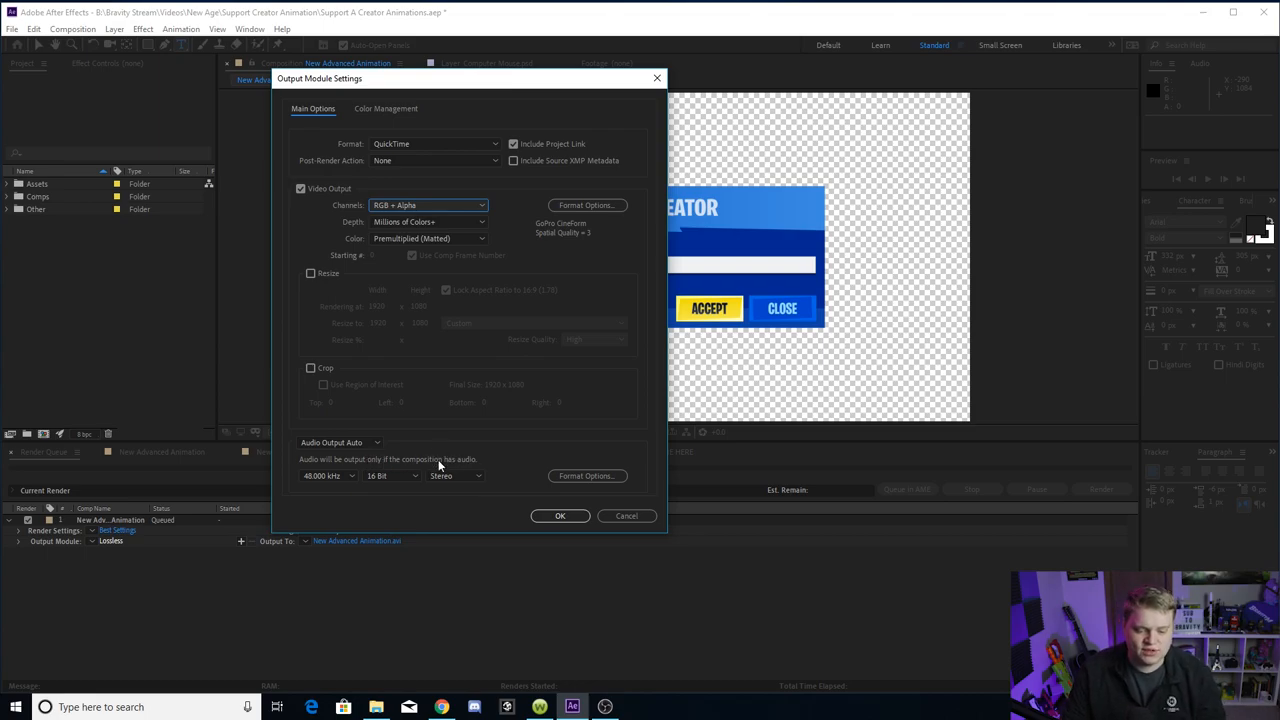
Set Audio Output to Auto and confirm the Output Module Settings
click(340, 442)
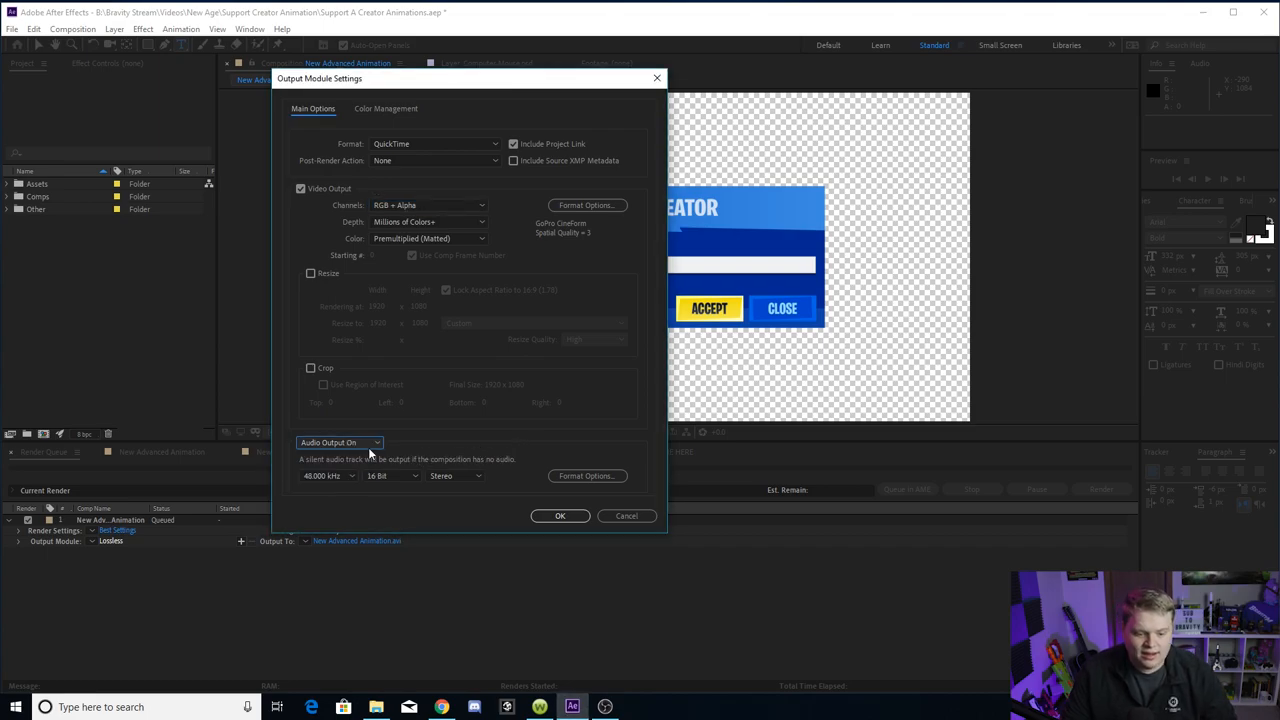
click(340, 442)
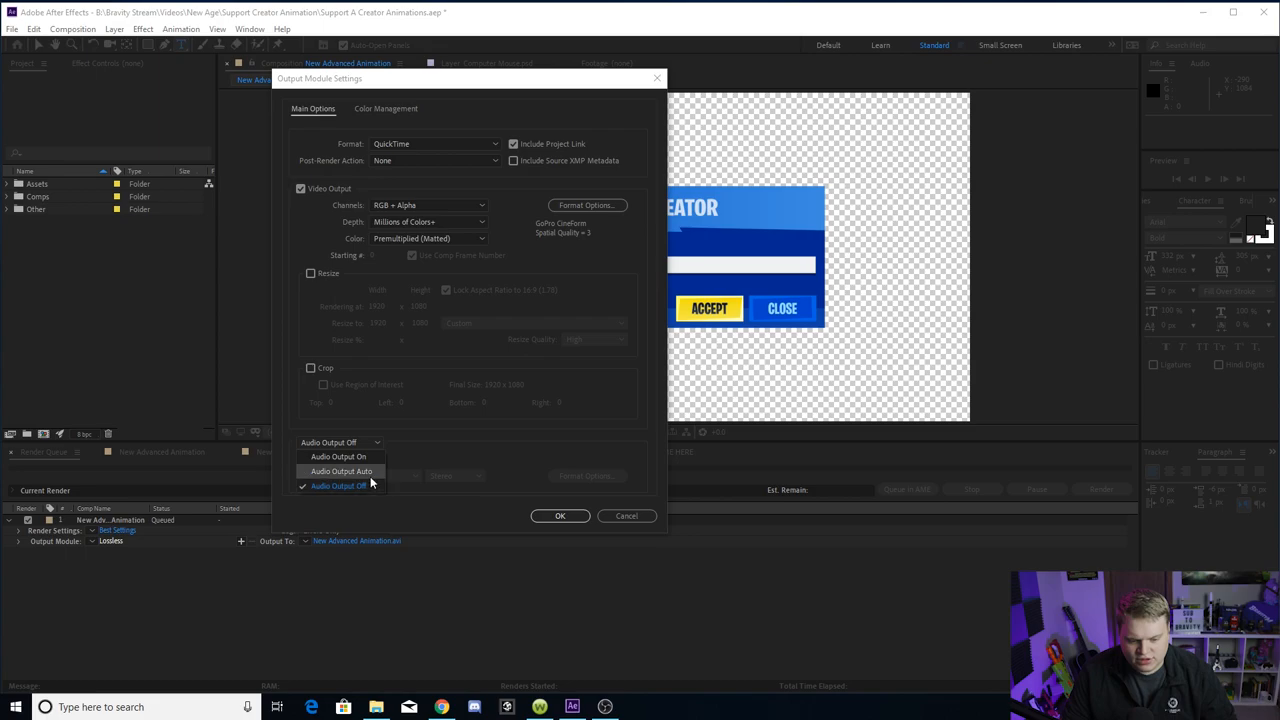
click(342, 472)
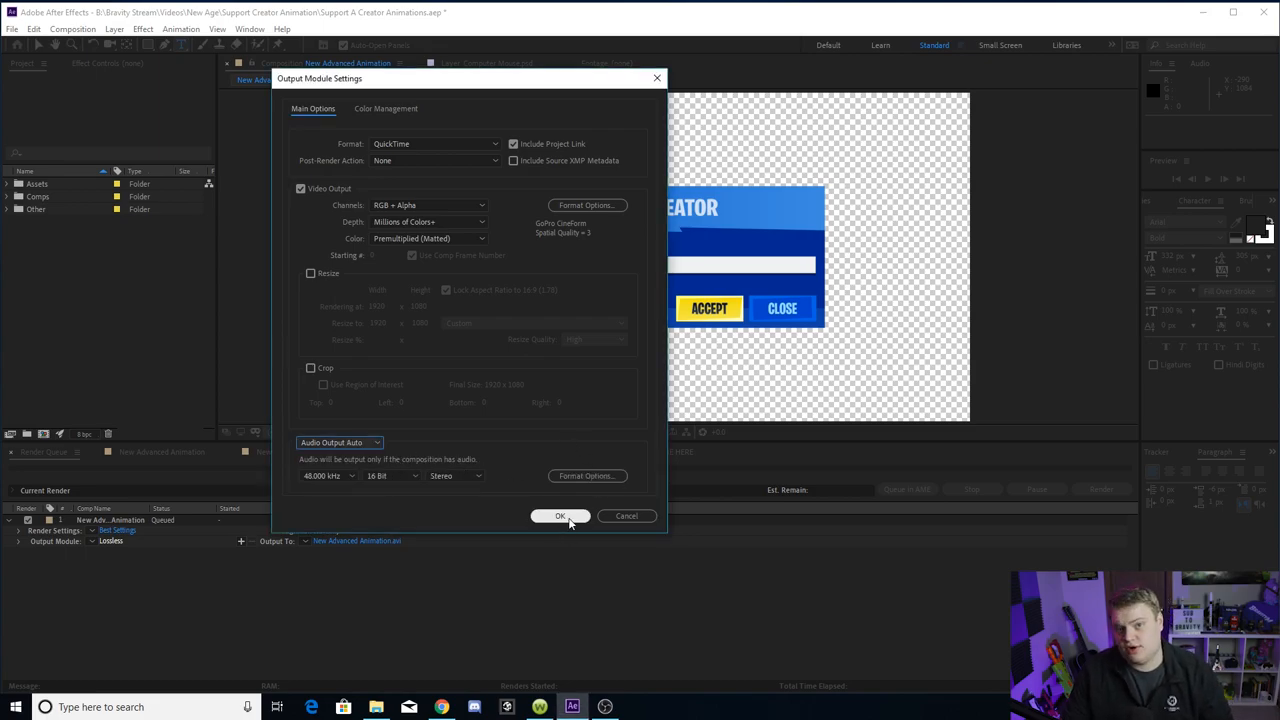
click(560, 516)
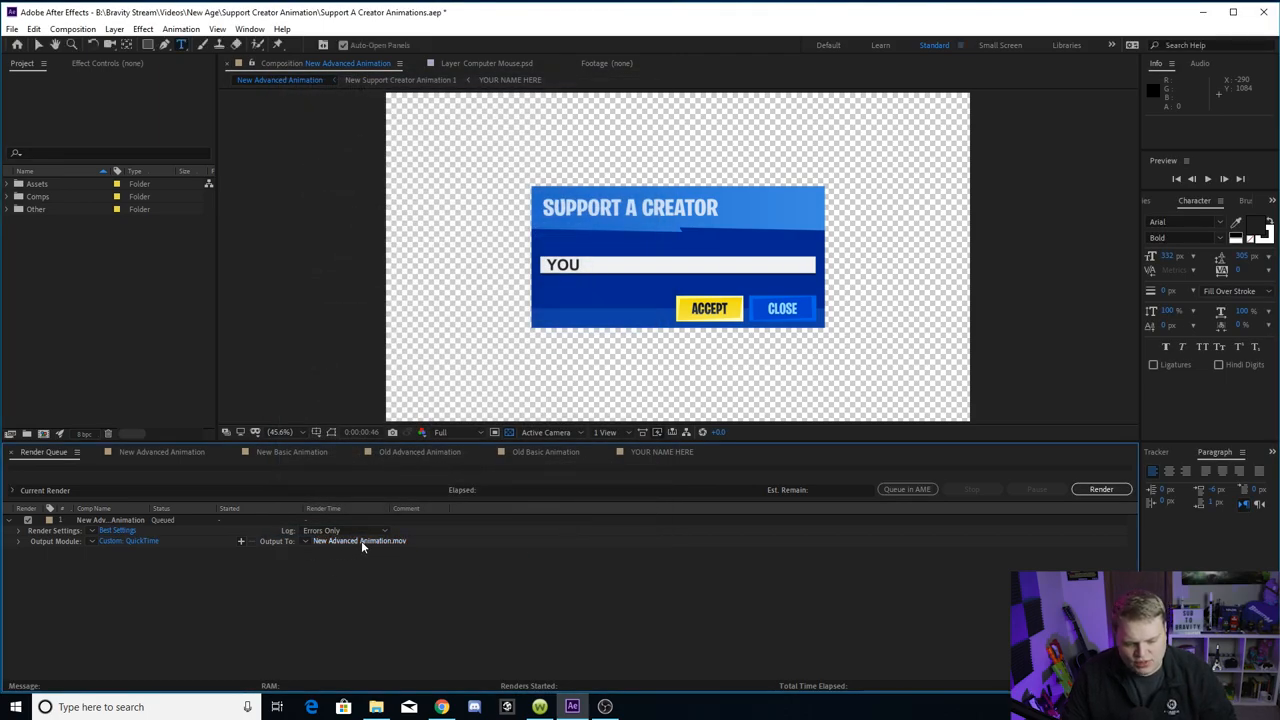
mouse_move(340, 548)
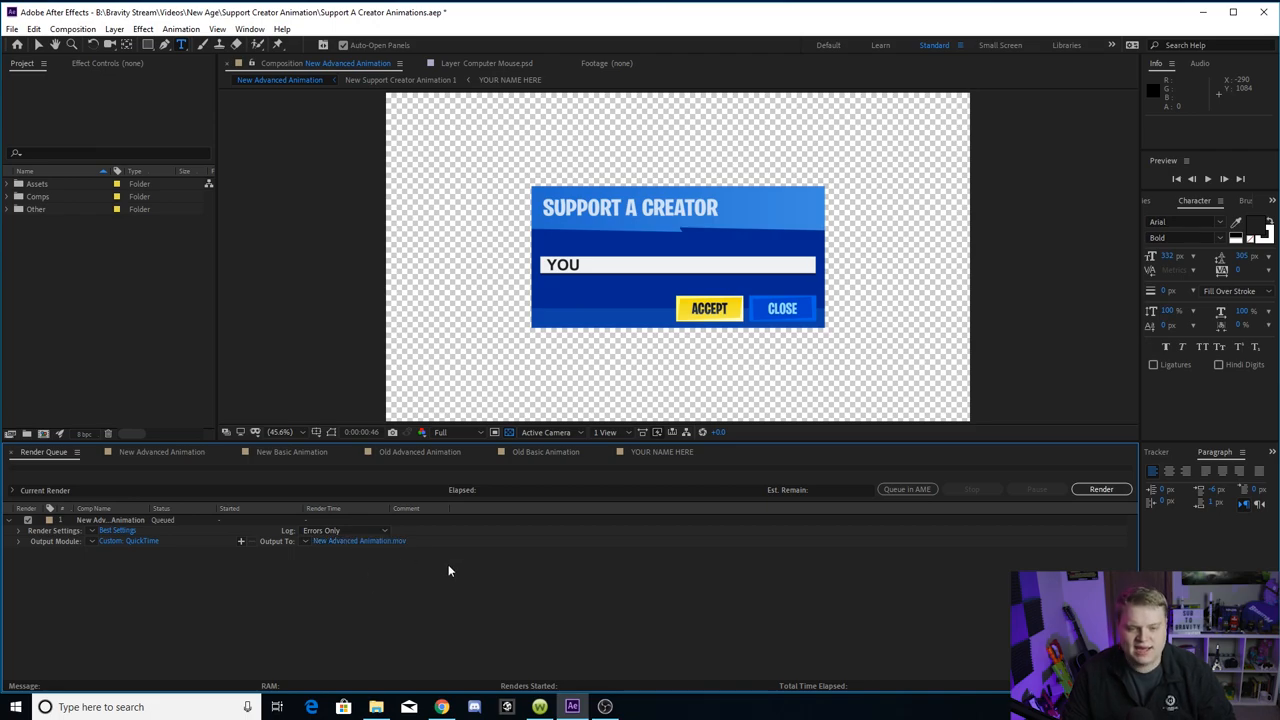
mouse_move(456, 570)
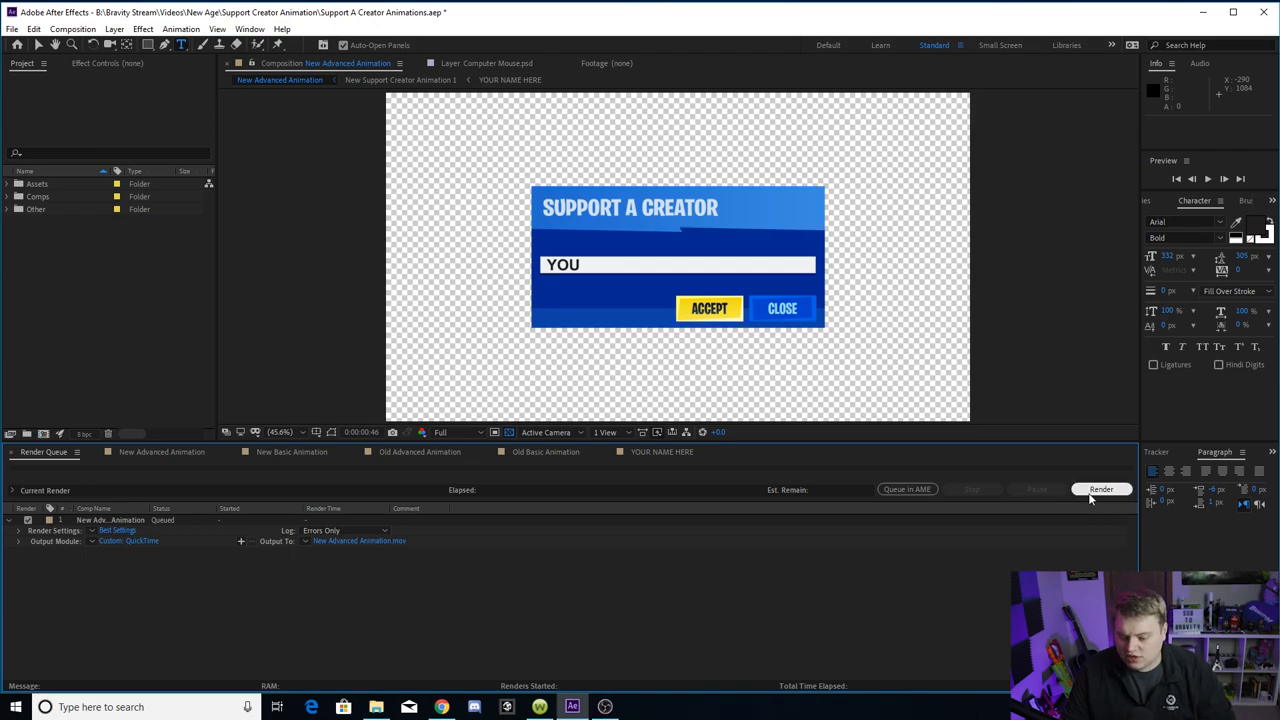
mouse_move(236, 488)
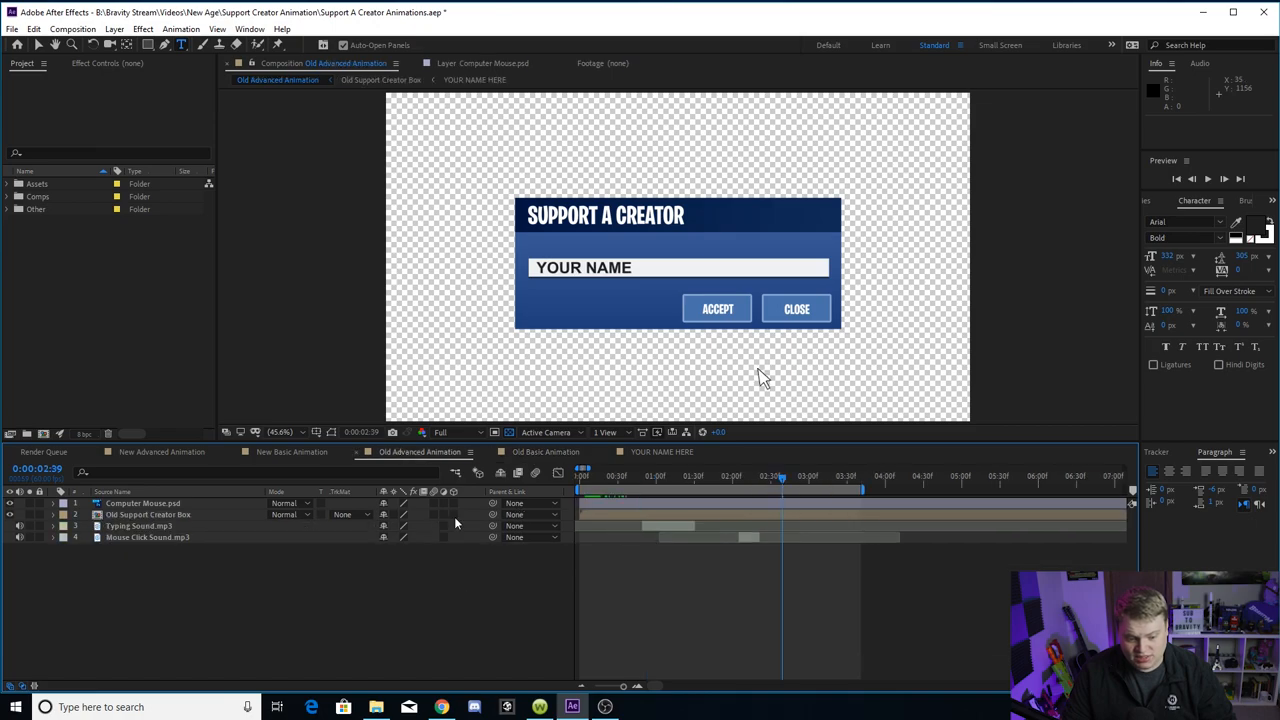
mouse_move(470, 344)
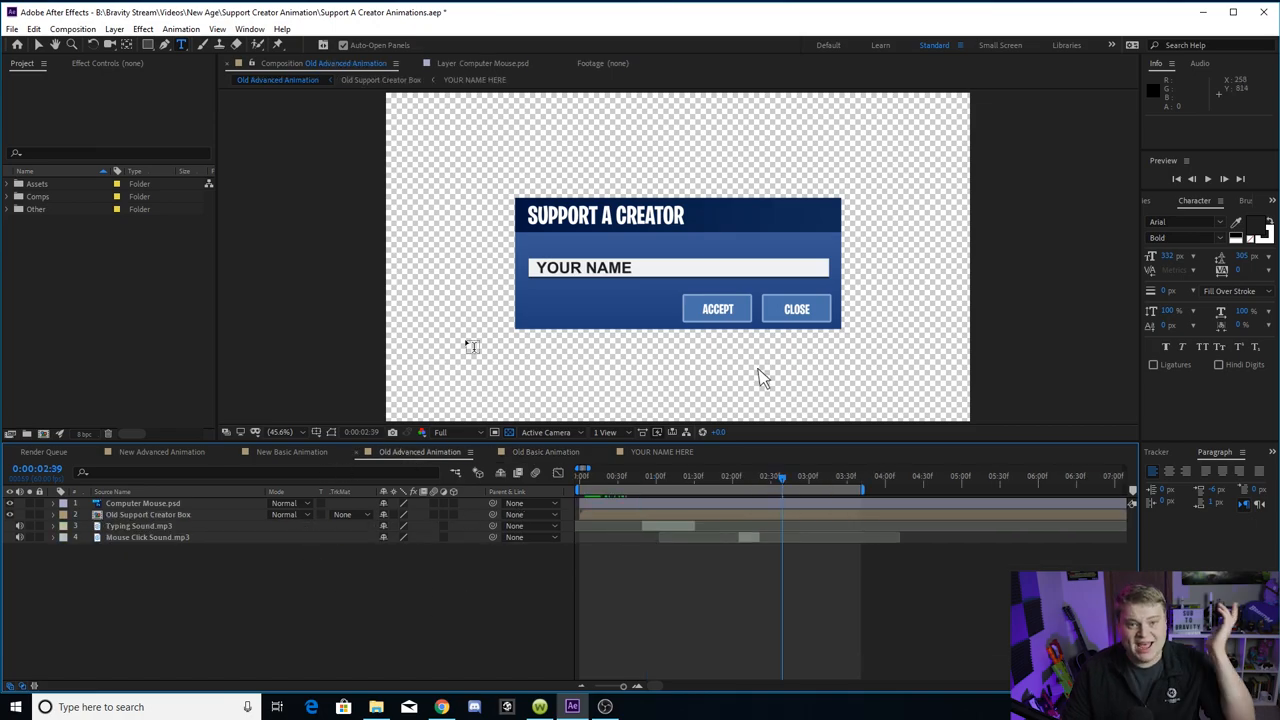